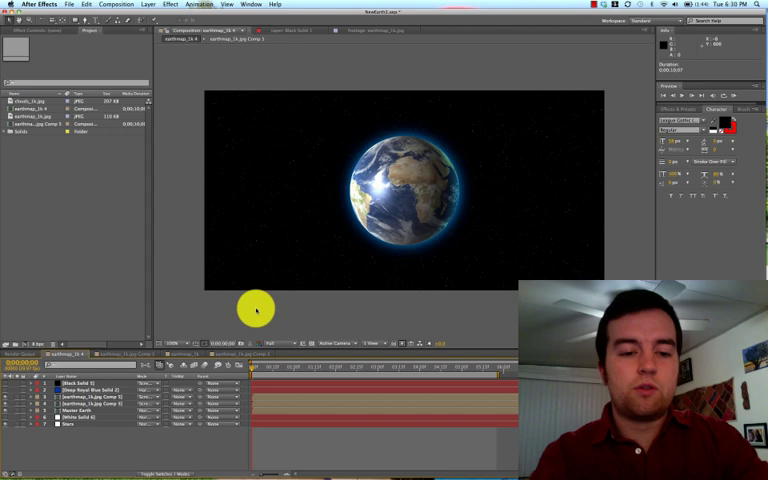
{"action": "mouse_move", "coordinate": [20, 288]}
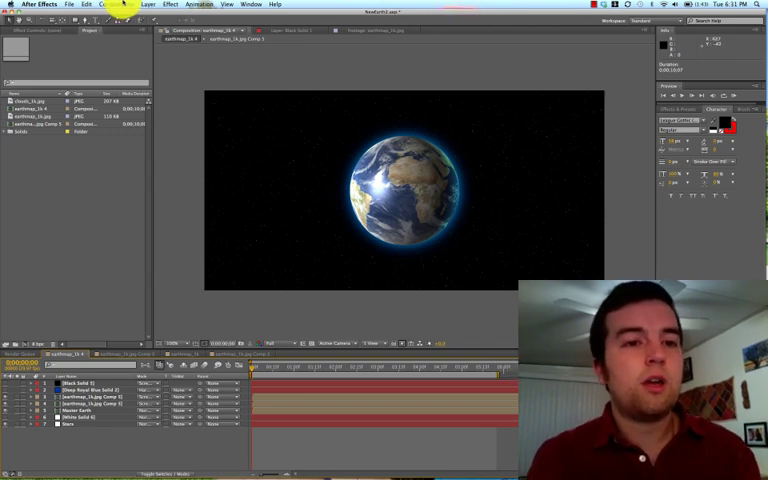
Add the Earth globe composition to the Render Queue and open its Output Module settings
{"action": "left_click", "coordinate": [116, 4]}
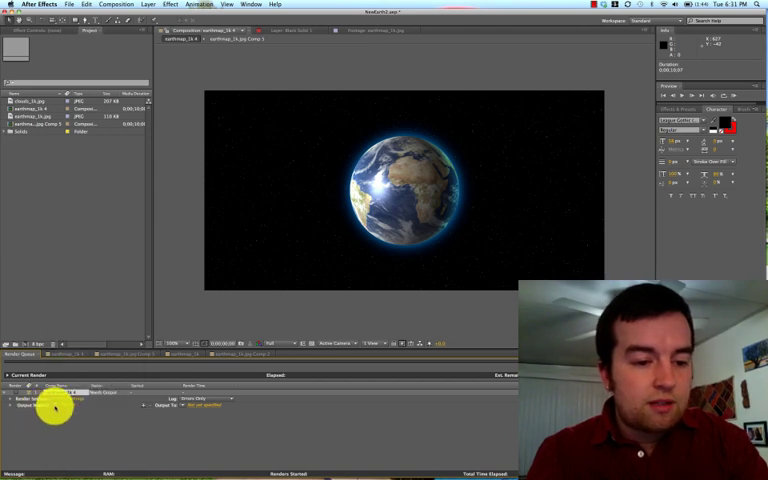
{"action": "left_click", "coordinate": [56, 406]}
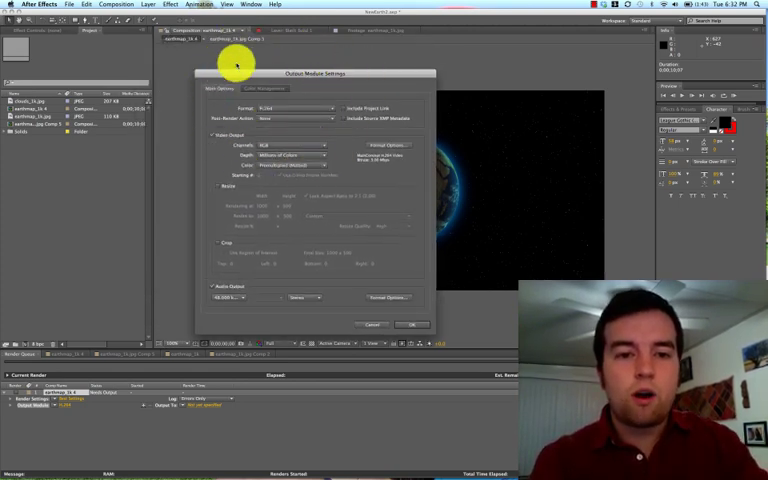
{"action": "mouse_move", "coordinate": [328, 56]}
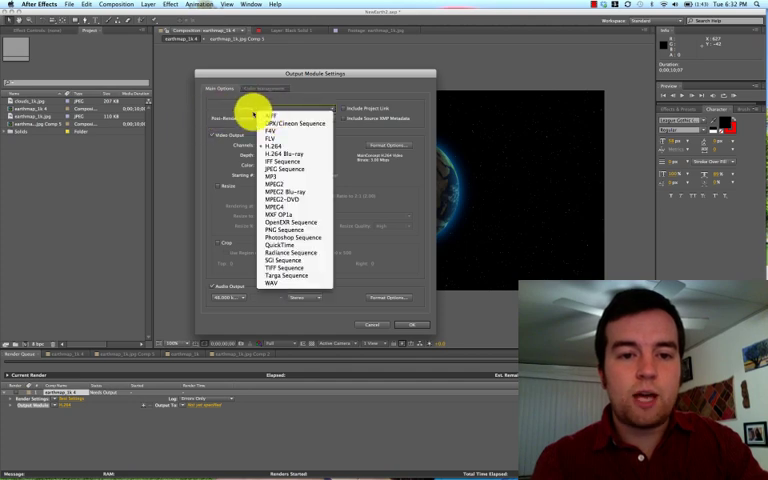
Set the output format to H.264 and choose the colour depth for the render
{"action": "left_click", "coordinate": [270, 152]}
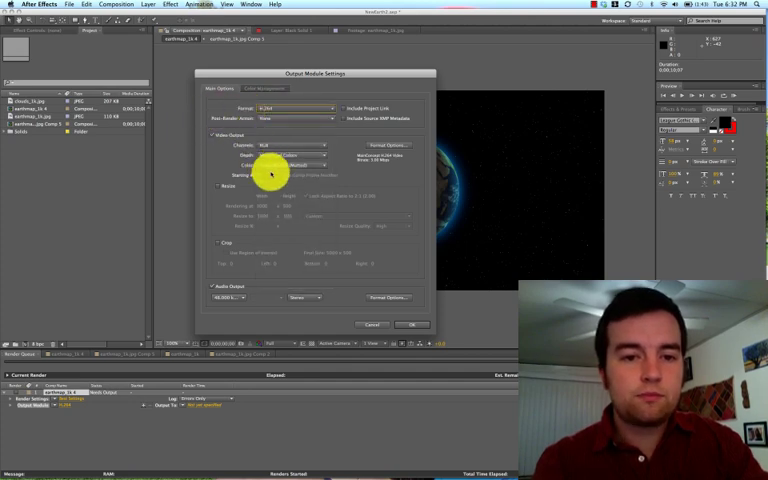
{"action": "left_click", "coordinate": [290, 144]}
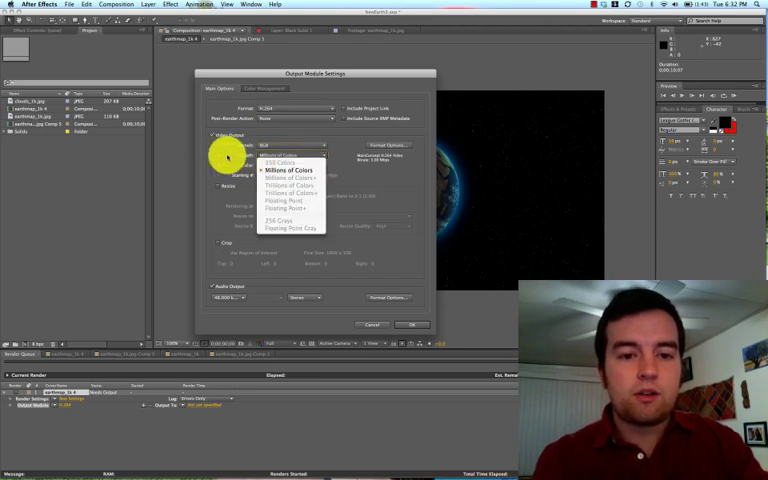
{"action": "left_click", "coordinate": [288, 156]}
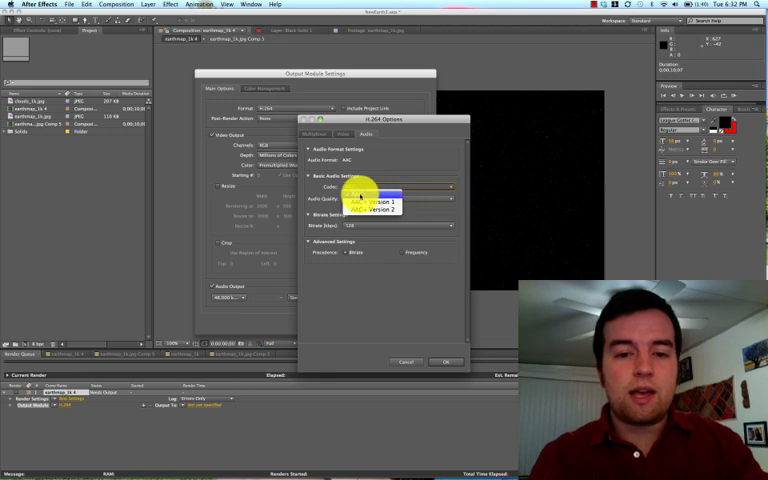
{"action": "left_click", "coordinate": [364, 188]}
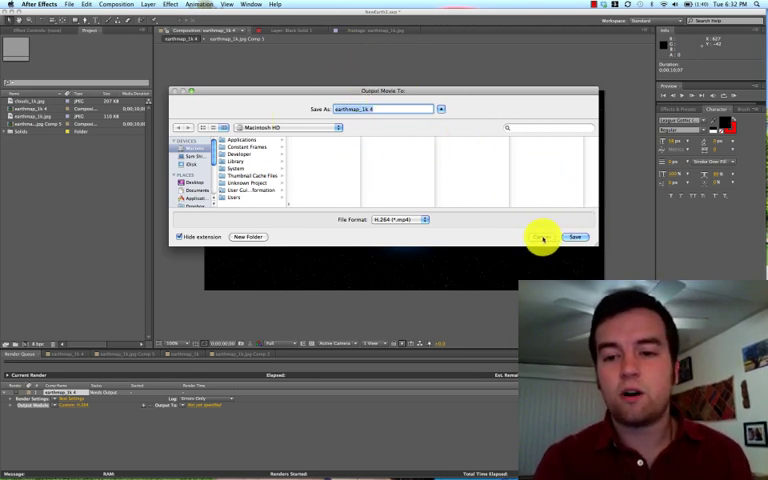
Confirm the save folder for the rendered globe movie in the Output Movie To dialog
{"action": "left_click", "coordinate": [576, 236]}
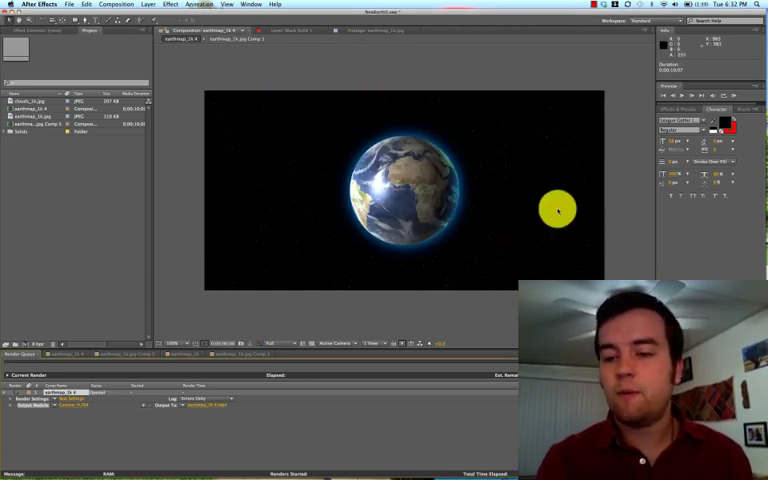
{"action": "left_click_drag", "start_coordinate": [556, 210], "coordinate": [384, 318]}
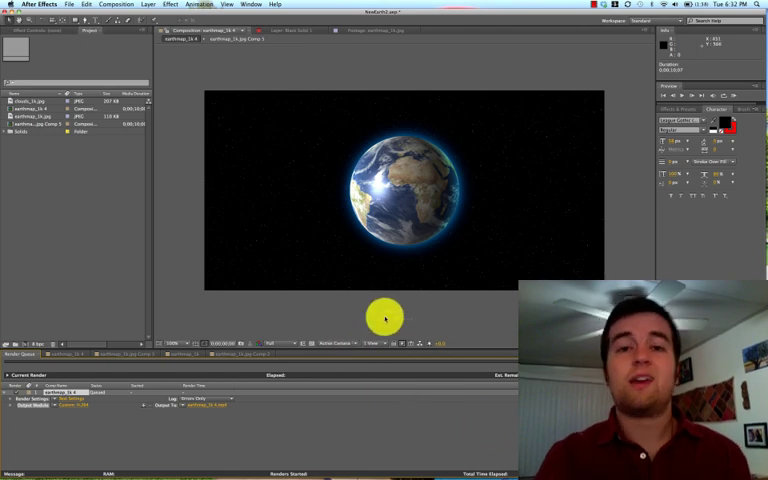